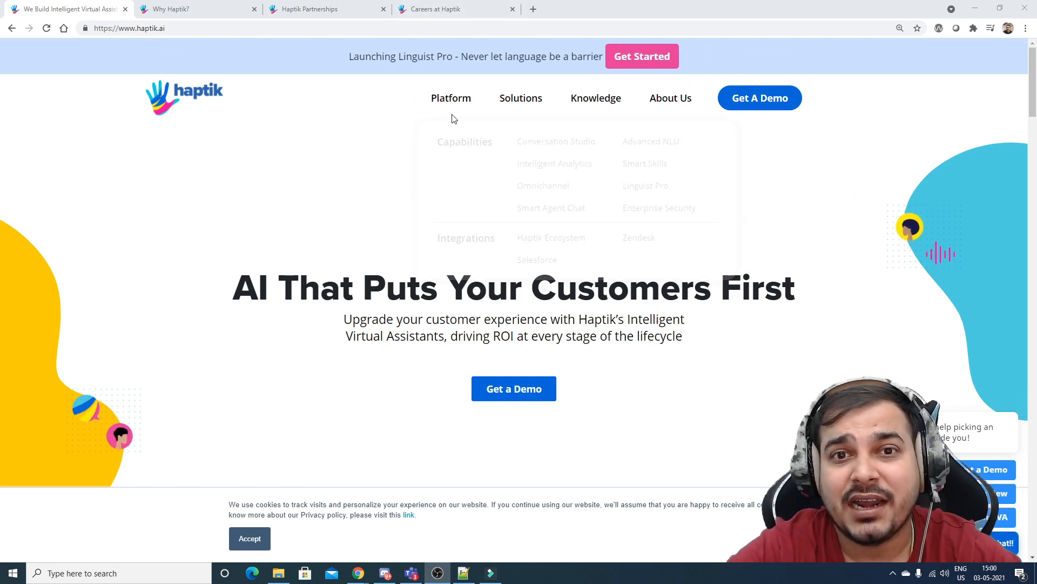
{"action": "mouse_move", "coordinate": [451, 99]}
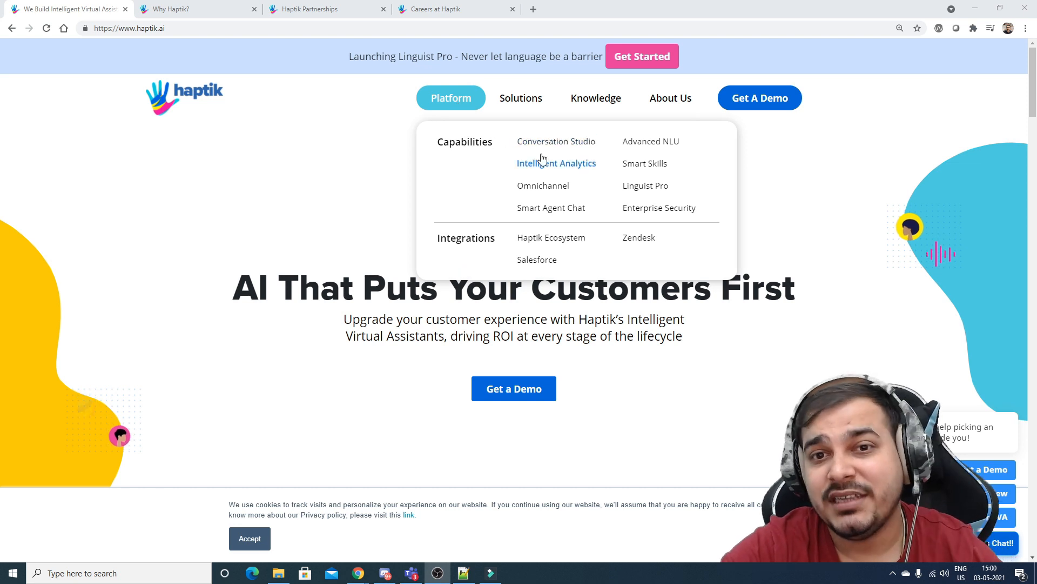
{"action": "mouse_move", "coordinate": [543, 185]}
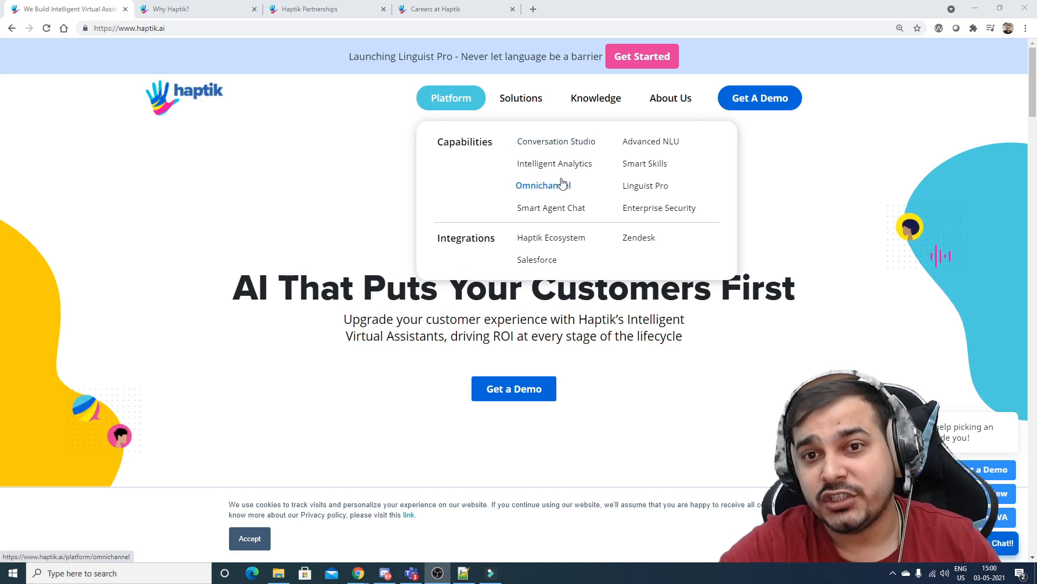
{"action": "mouse_move", "coordinate": [552, 208]}
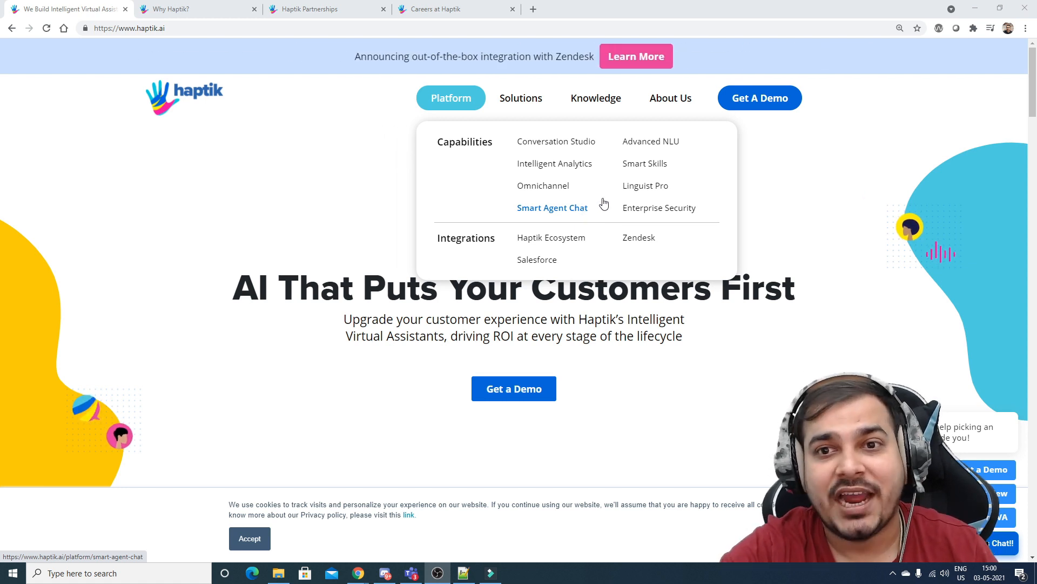
{"action": "mouse_move", "coordinate": [667, 148]}
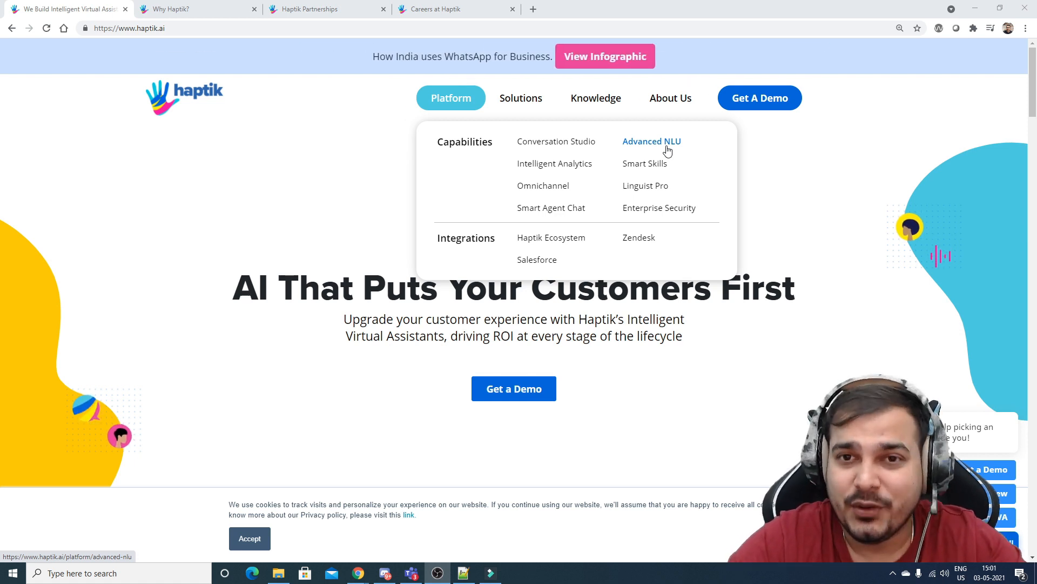
Reveal the Solutions menu listing Haptik's products, use cases and industries.
{"action": "left_click", "coordinate": [521, 98]}
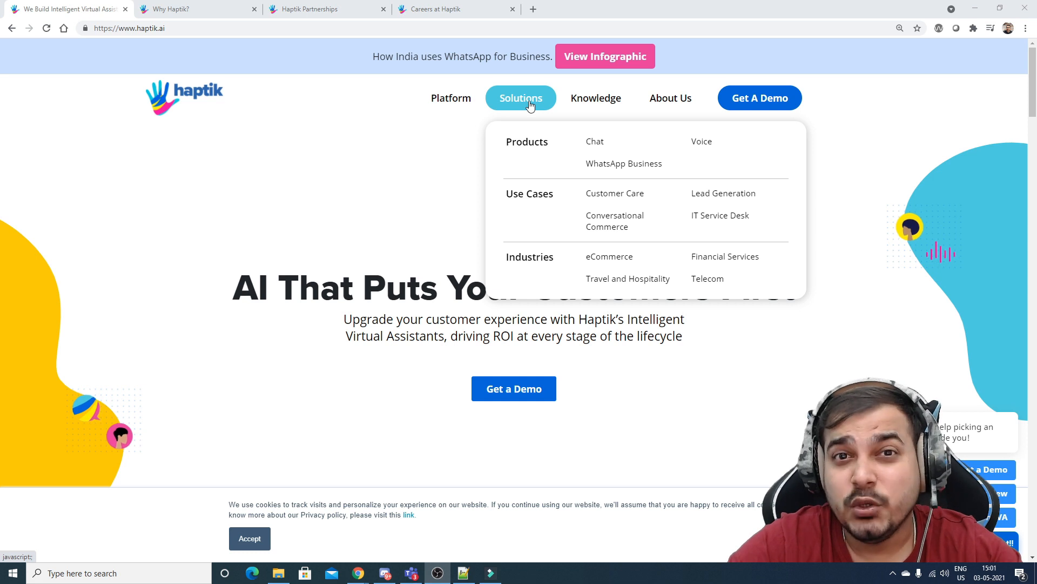
{"action": "mouse_move", "coordinate": [530, 146]}
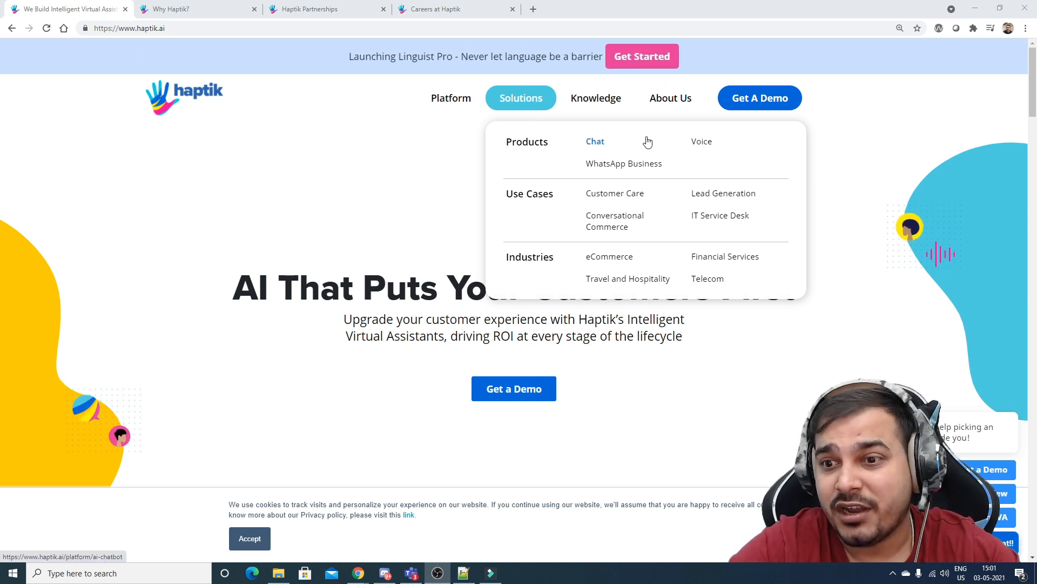
{"action": "mouse_move", "coordinate": [701, 141]}
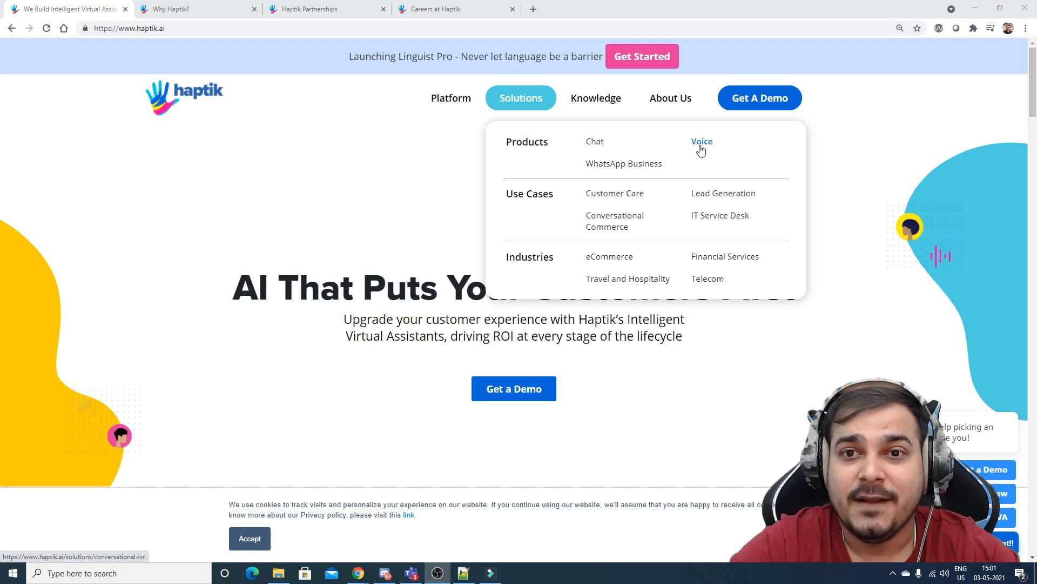
{"action": "mouse_move", "coordinate": [623, 163]}
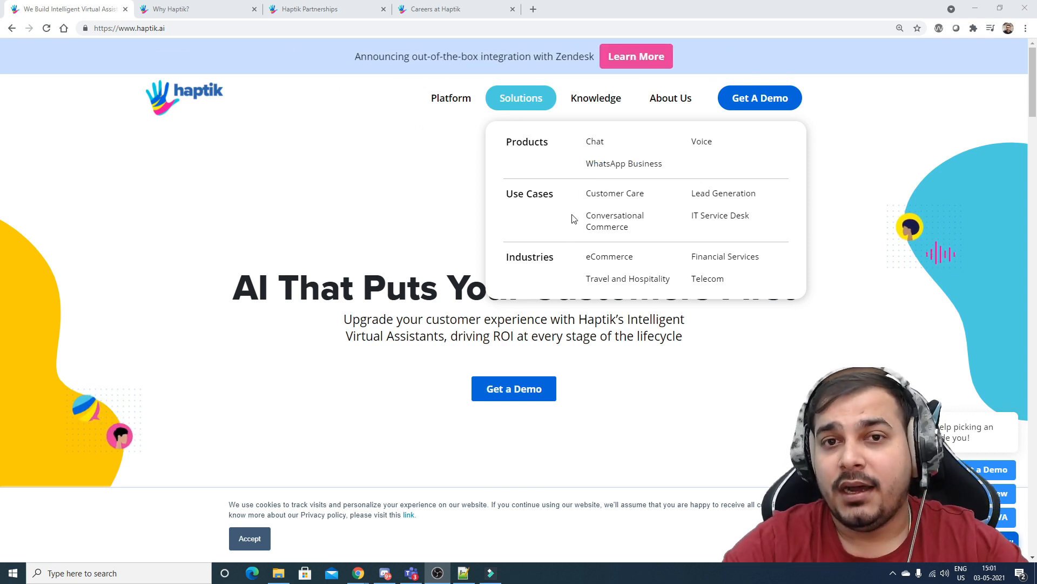
{"action": "mouse_move", "coordinate": [615, 192]}
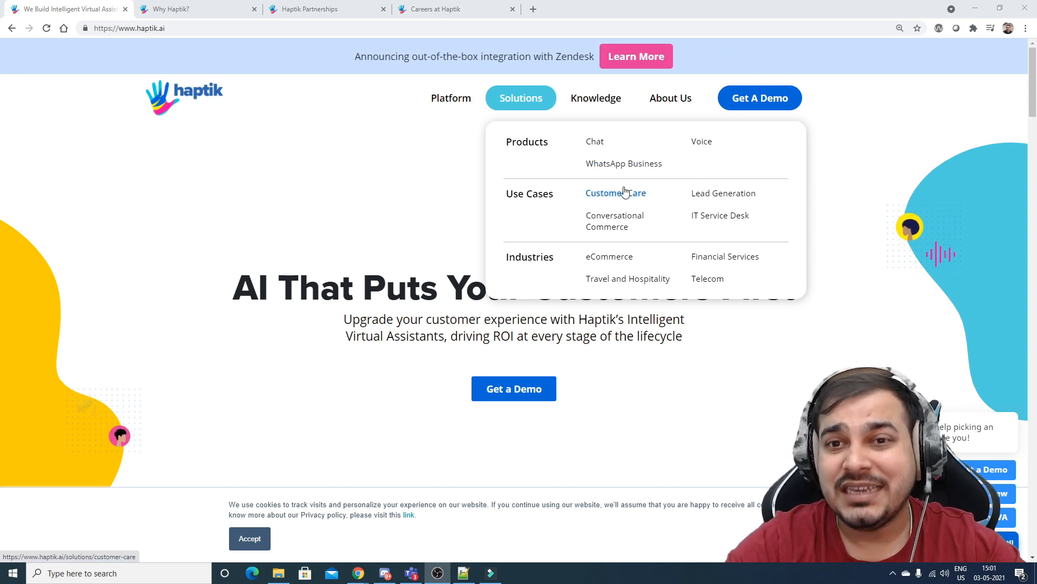
{"action": "mouse_move", "coordinate": [724, 192]}
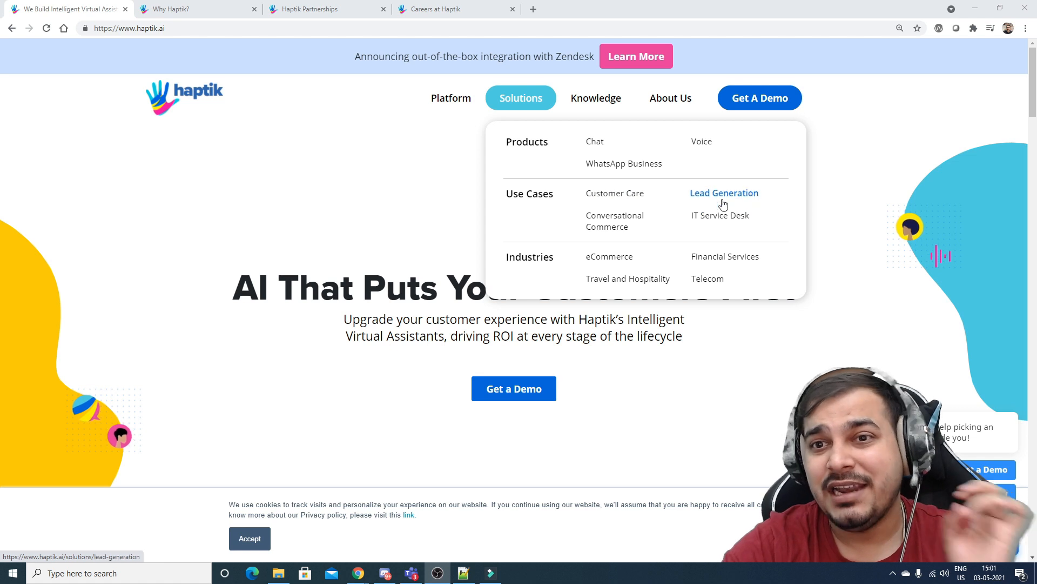
{"action": "mouse_move", "coordinate": [615, 221]}
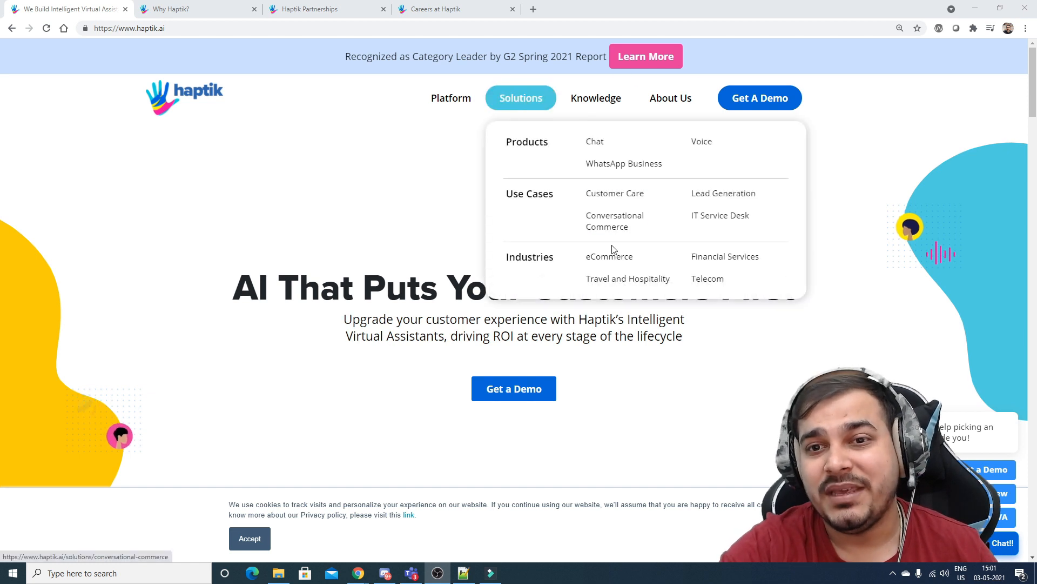
{"action": "mouse_move", "coordinate": [707, 278]}
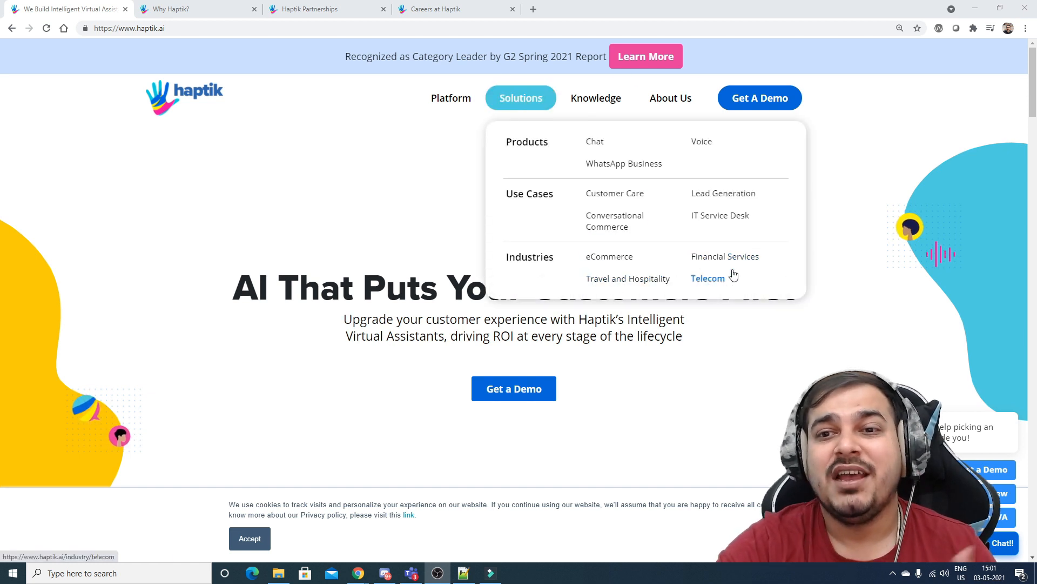
{"action": "mouse_move", "coordinate": [334, 371]}
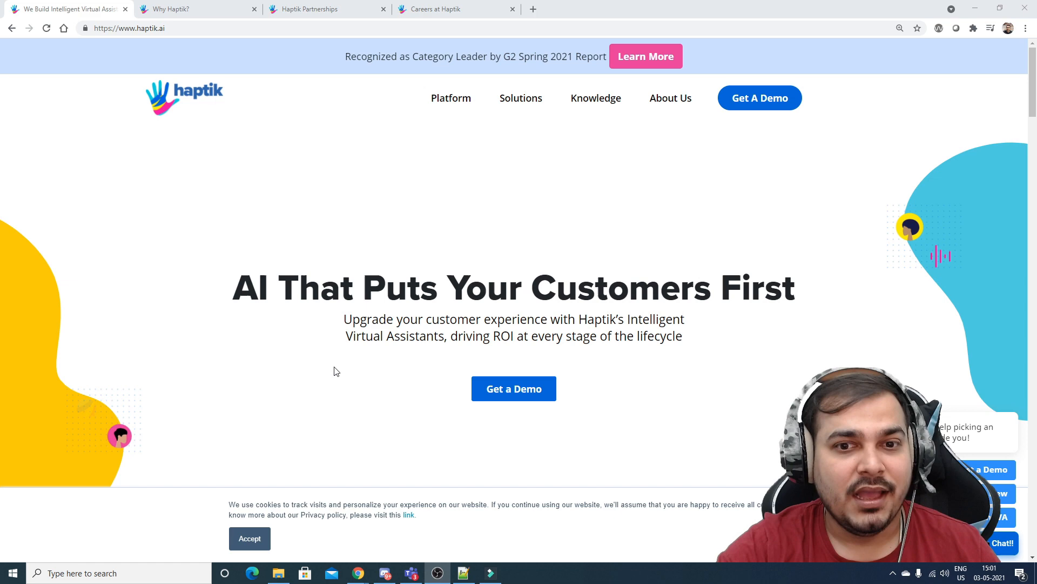
Scroll the home page to the Smart Skills, Integrations and Platform diagram.
{"action": "scroll", "scroll_direction": "down", "scroll_amount": 3}
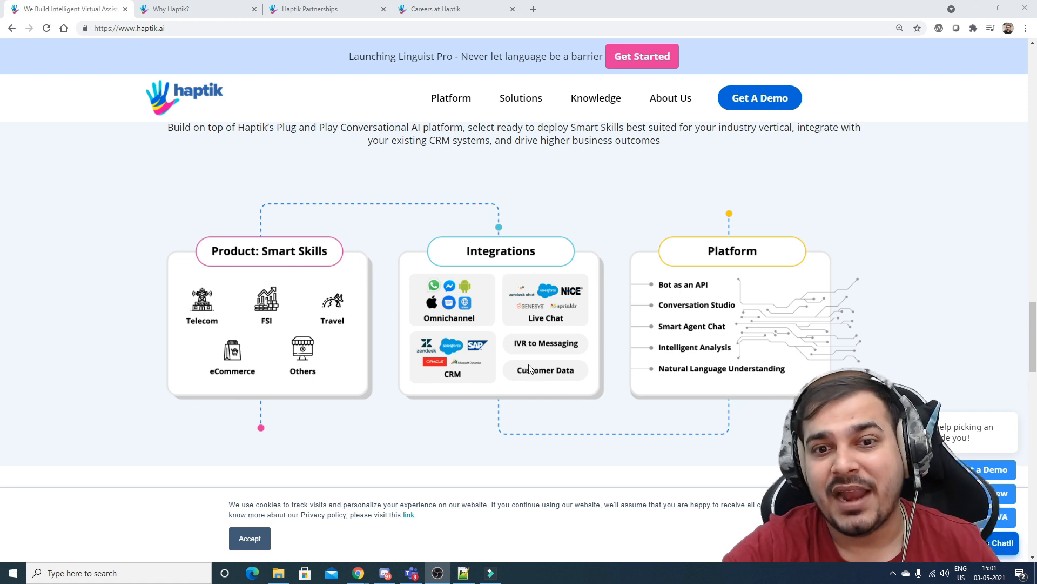
{"action": "mouse_move", "coordinate": [479, 365]}
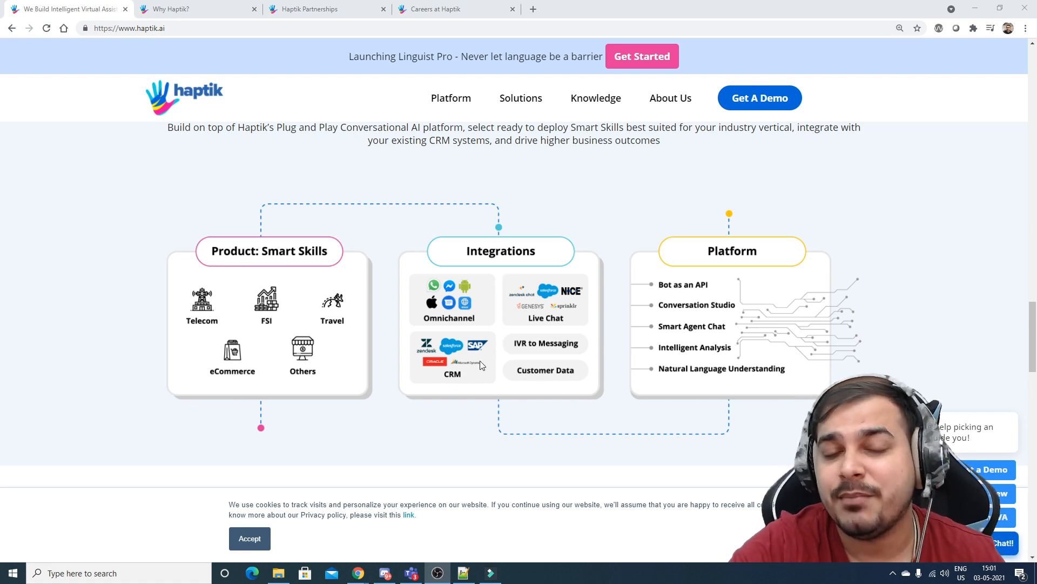
{"action": "mouse_move", "coordinate": [462, 321]}
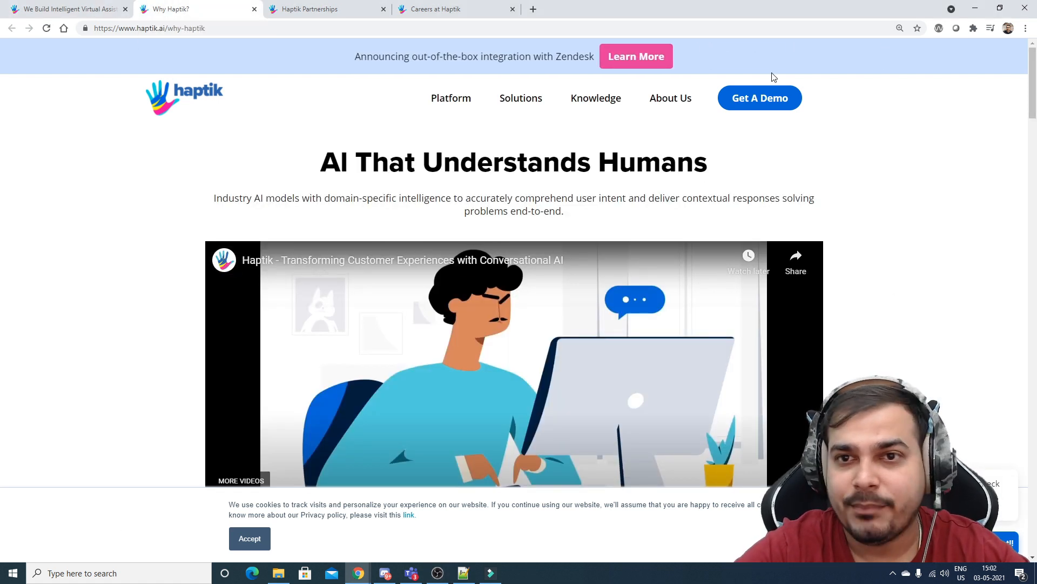
Browse the Company menu and Why Haptik results, then switch to the Careers at Haptik tab.
{"action": "left_click", "coordinate": [670, 98]}
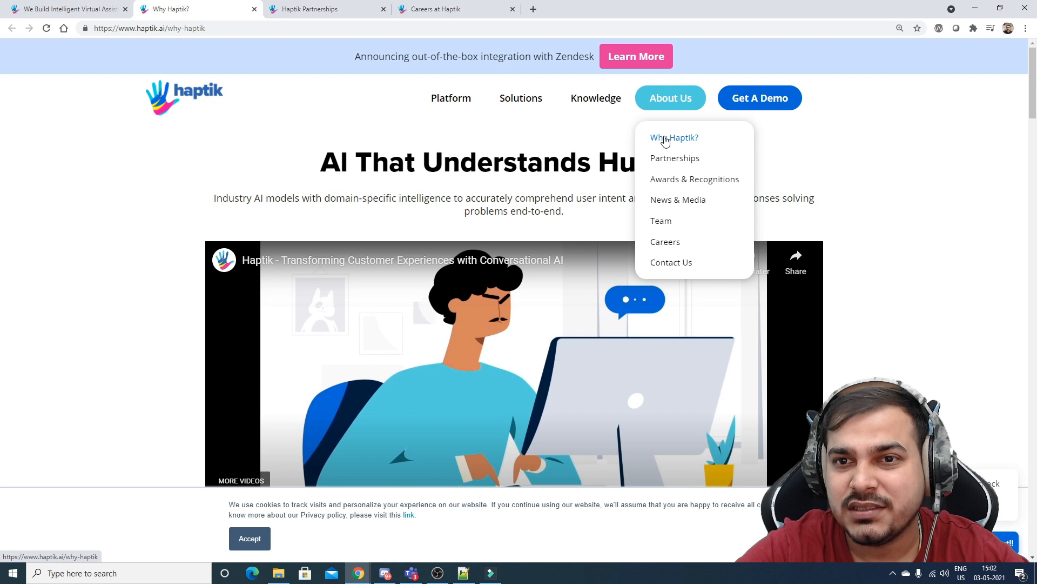
{"action": "scroll", "scroll_direction": "down", "scroll_amount": 3}
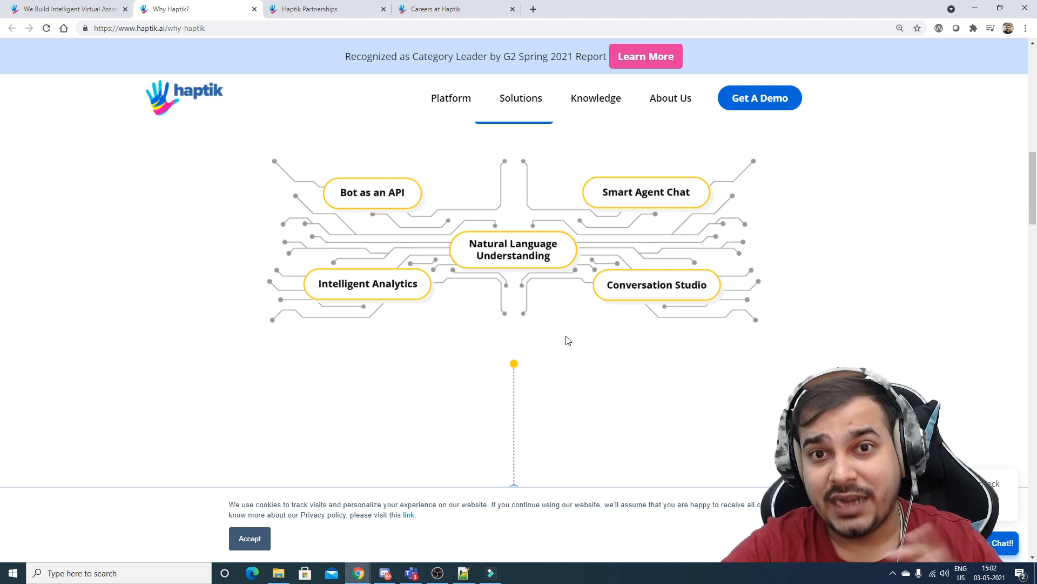
{"action": "mouse_move", "coordinate": [586, 340]}
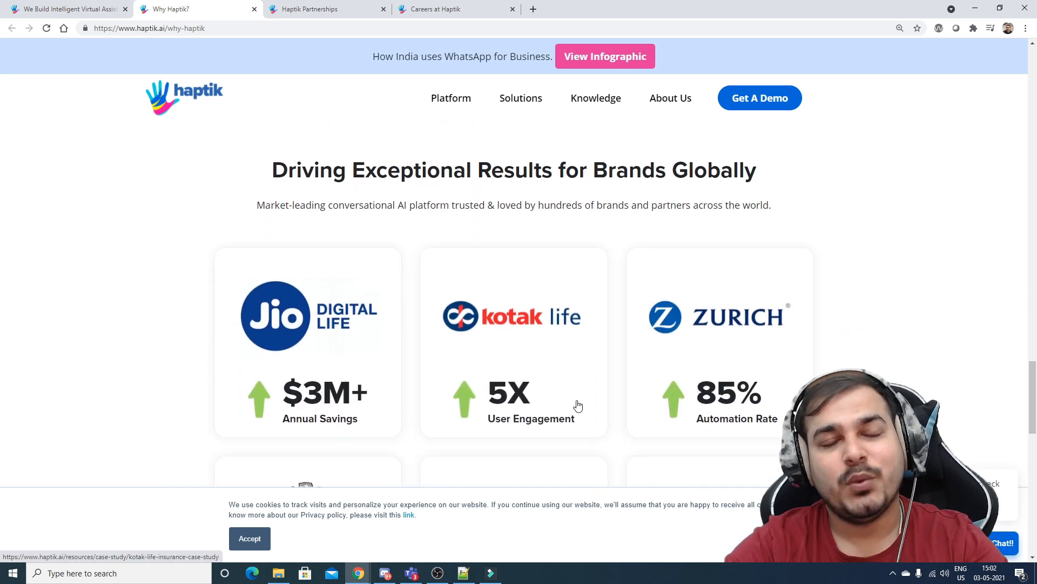
{"action": "mouse_move", "coordinate": [727, 314]}
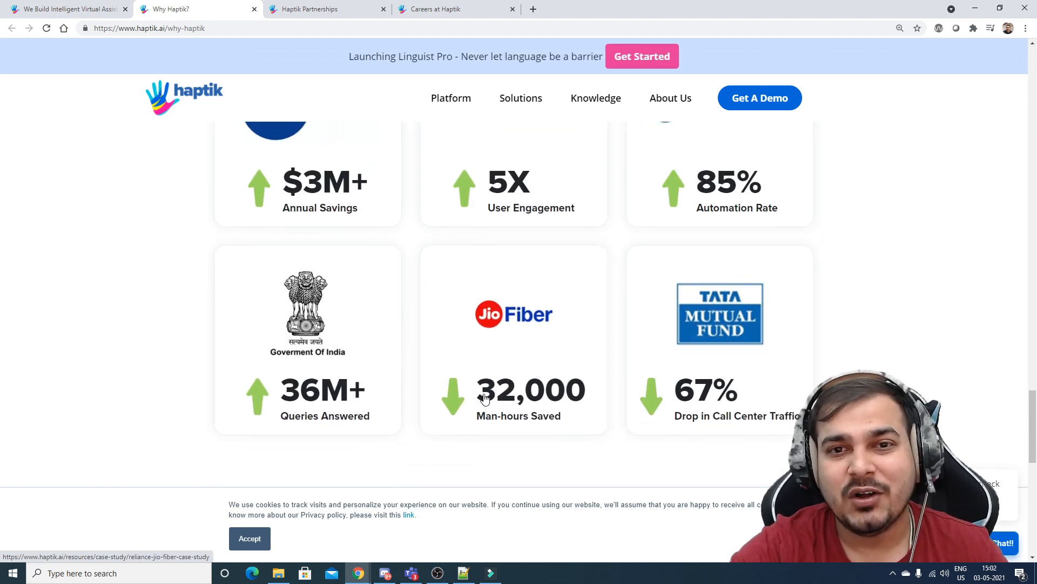
{"action": "left_click", "coordinate": [440, 8]}
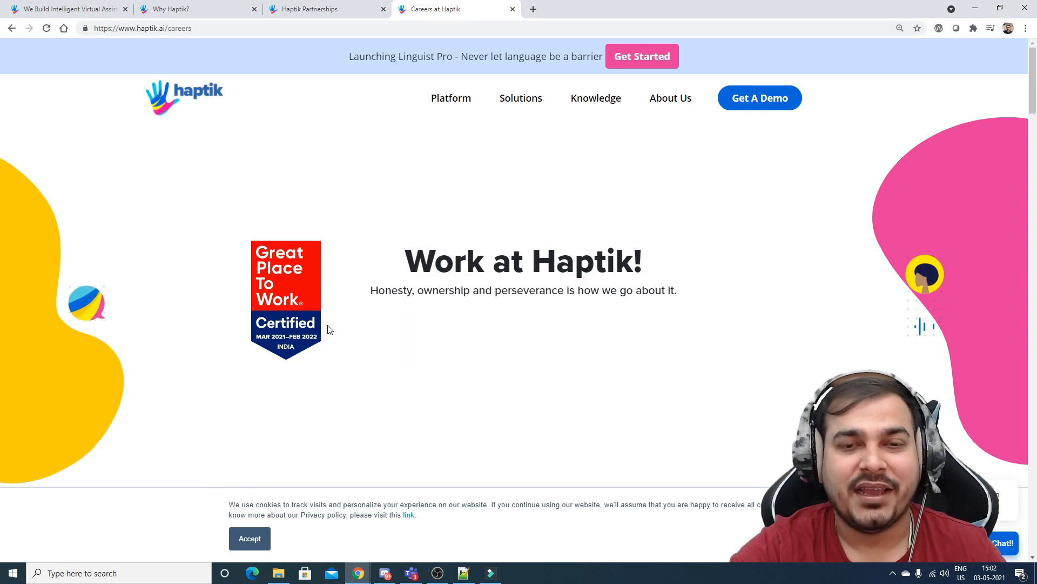
Scroll past How We Work to the Current Openings job table with engineering roles.
{"action": "scroll", "scroll_direction": "down", "scroll_amount": 3}
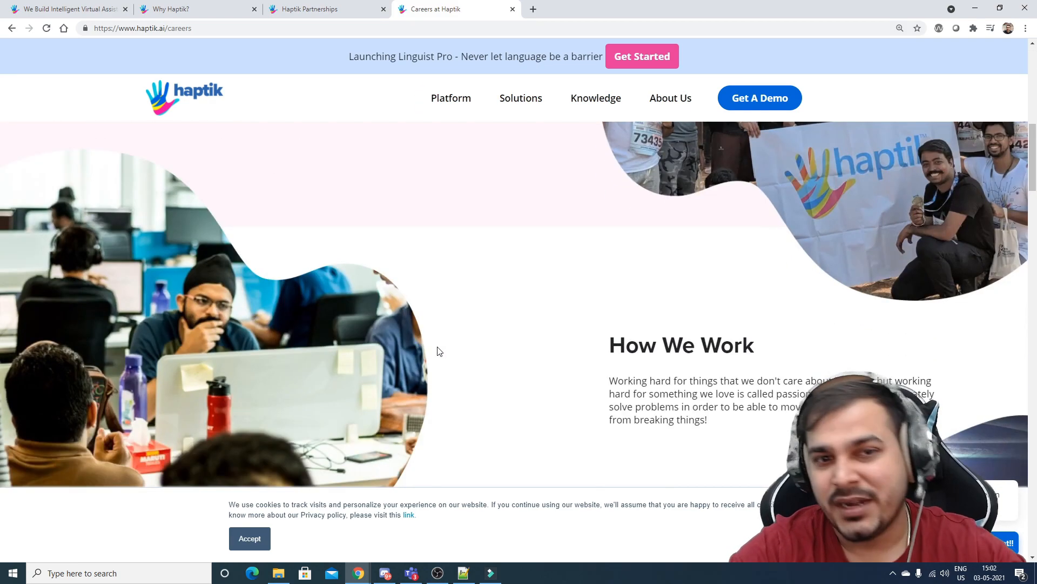
{"action": "scroll", "scroll_direction": "down", "scroll_amount": 3}
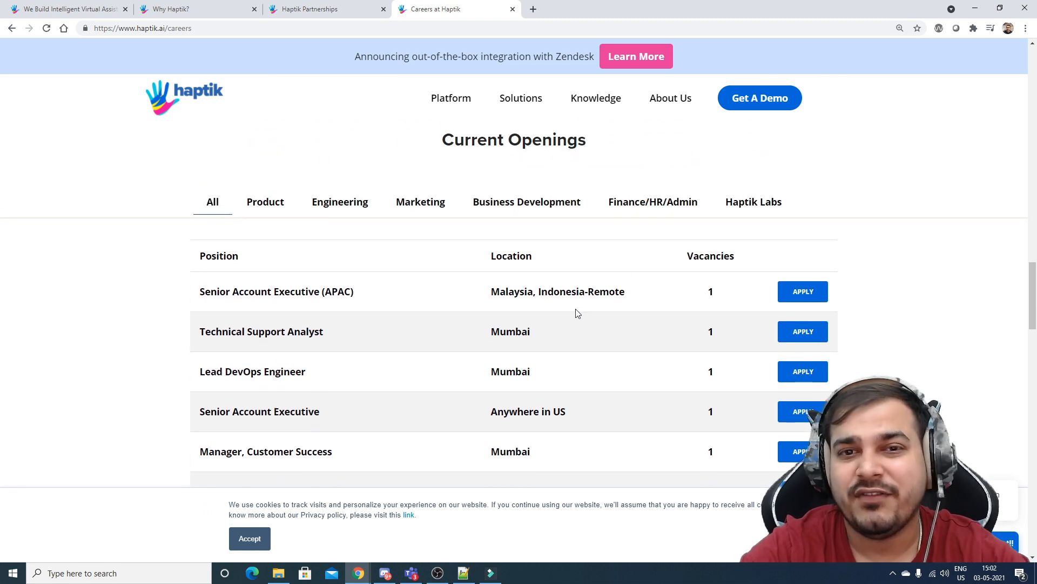
{"action": "scroll", "scroll_direction": "down", "scroll_amount": 3}
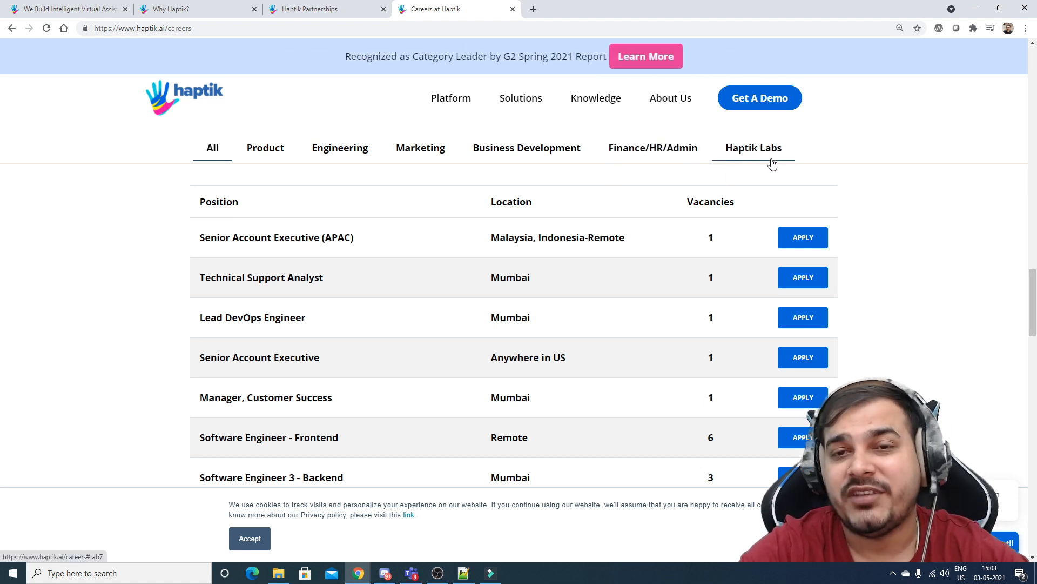
{"action": "scroll", "scroll_direction": "down", "scroll_amount": 3}
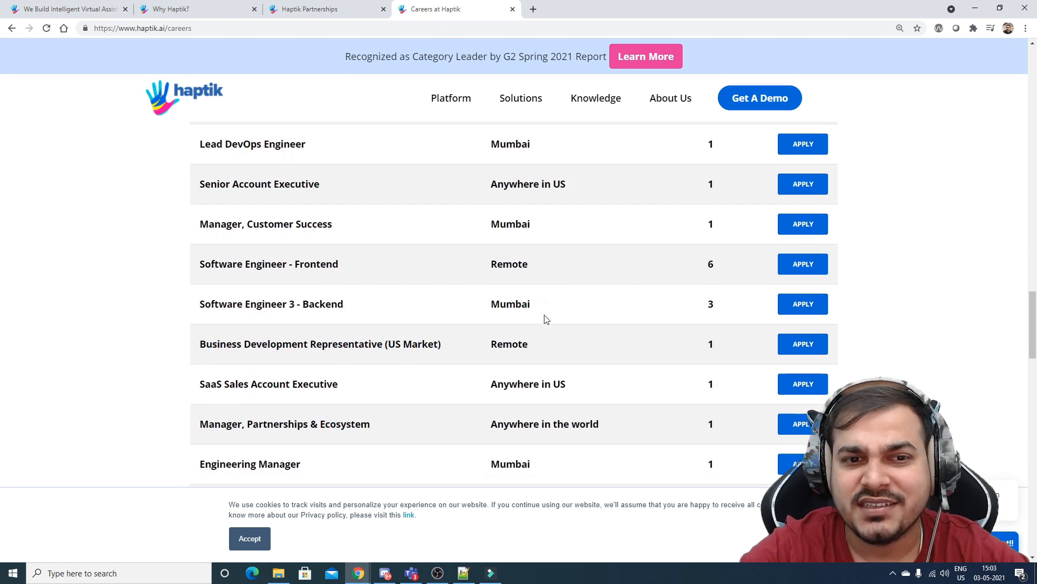
Scroll through the remaining openings, including the Machine Learning engineer role, to the employee video.
{"action": "scroll", "scroll_direction": "down", "scroll_amount": 3}
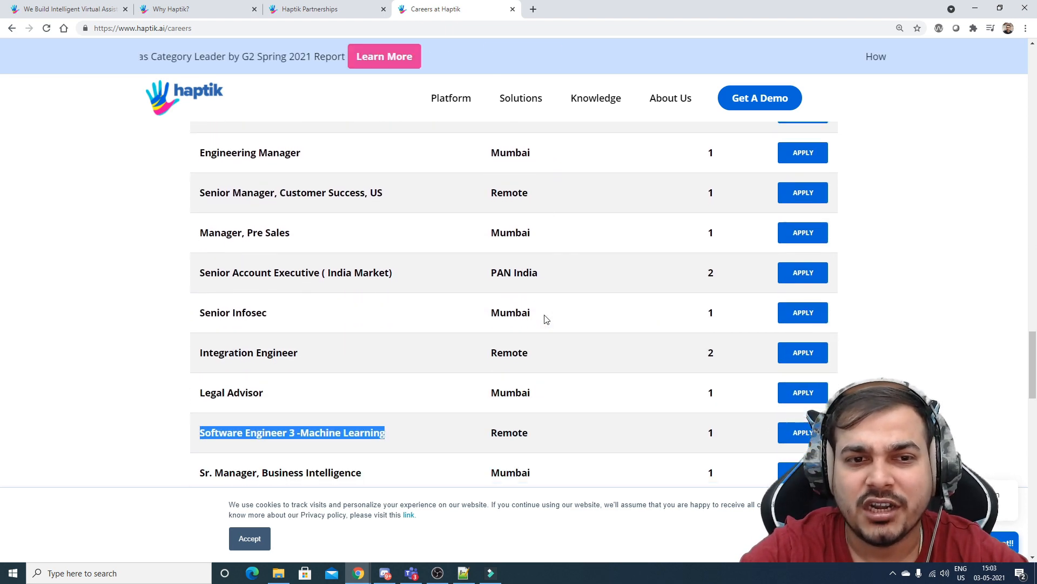
{"action": "scroll", "scroll_direction": "down", "scroll_amount": 3}
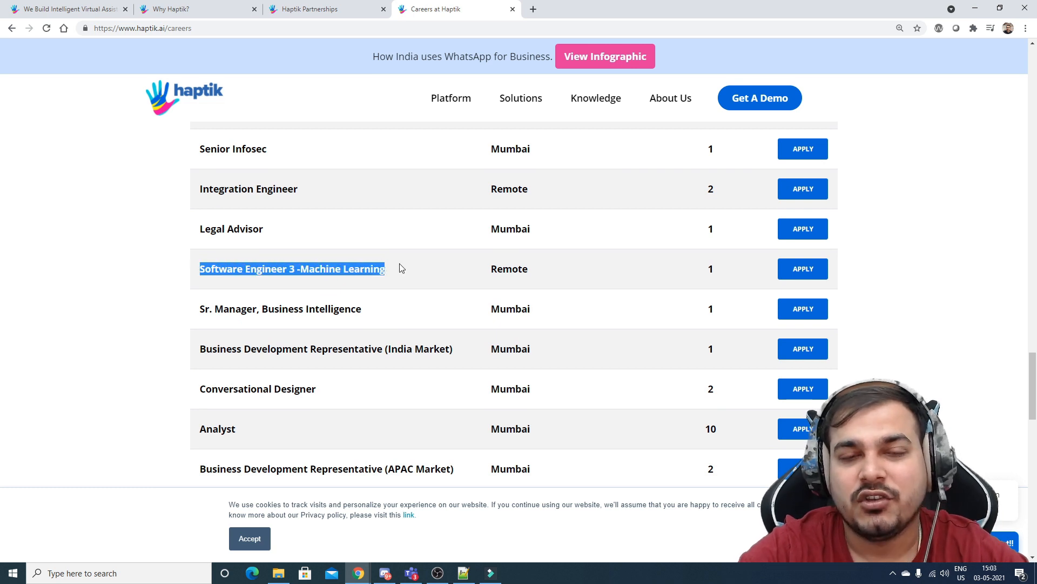
{"action": "mouse_move", "coordinate": [343, 284]}
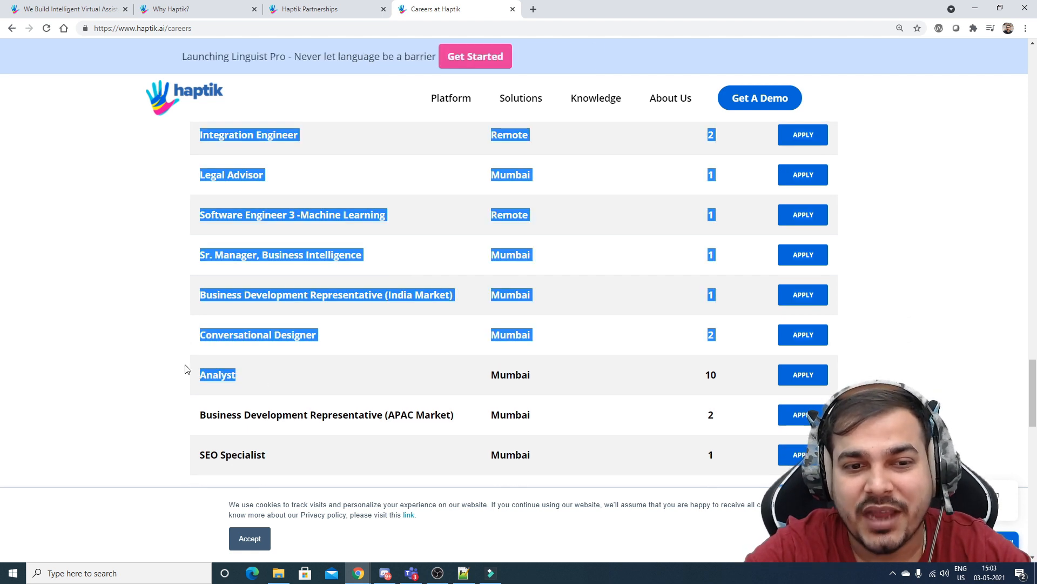
{"action": "scroll", "scroll_direction": "down", "scroll_amount": 3}
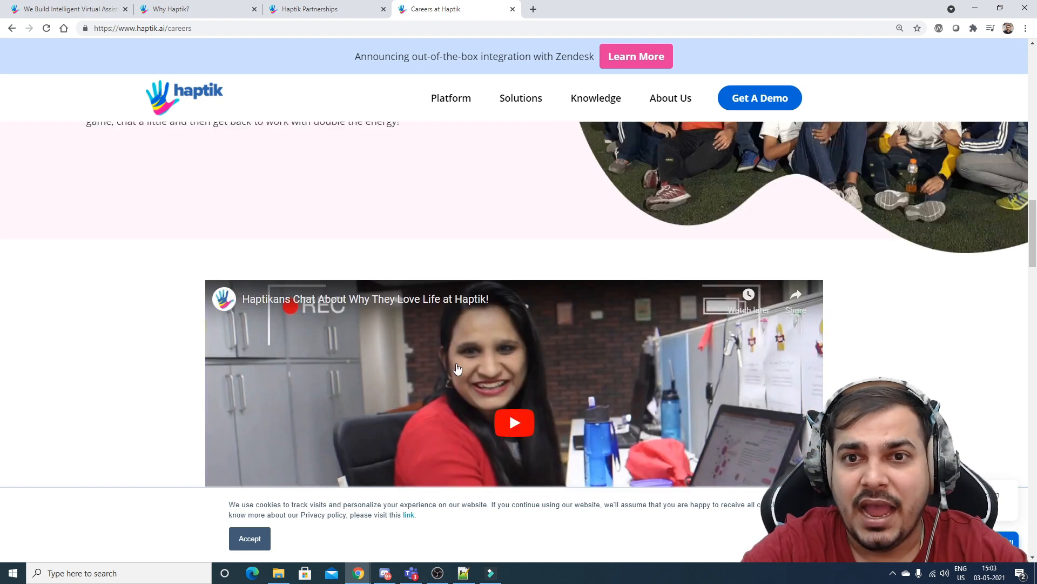
Reveal the Solutions menu of products, use cases and industries from the Careers page.
{"action": "left_click", "coordinate": [520, 99]}
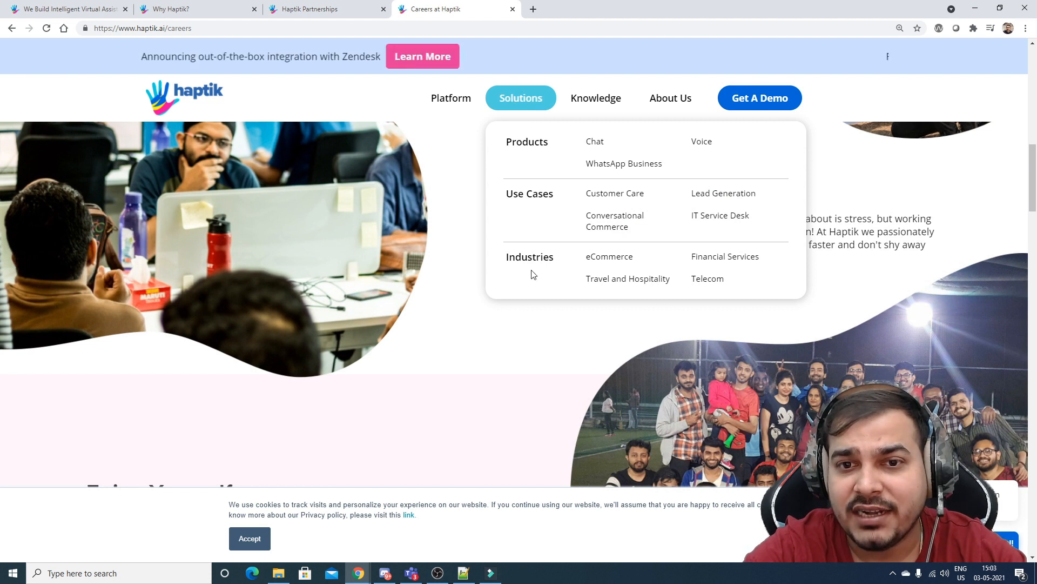
{"action": "mouse_move", "coordinate": [609, 256]}
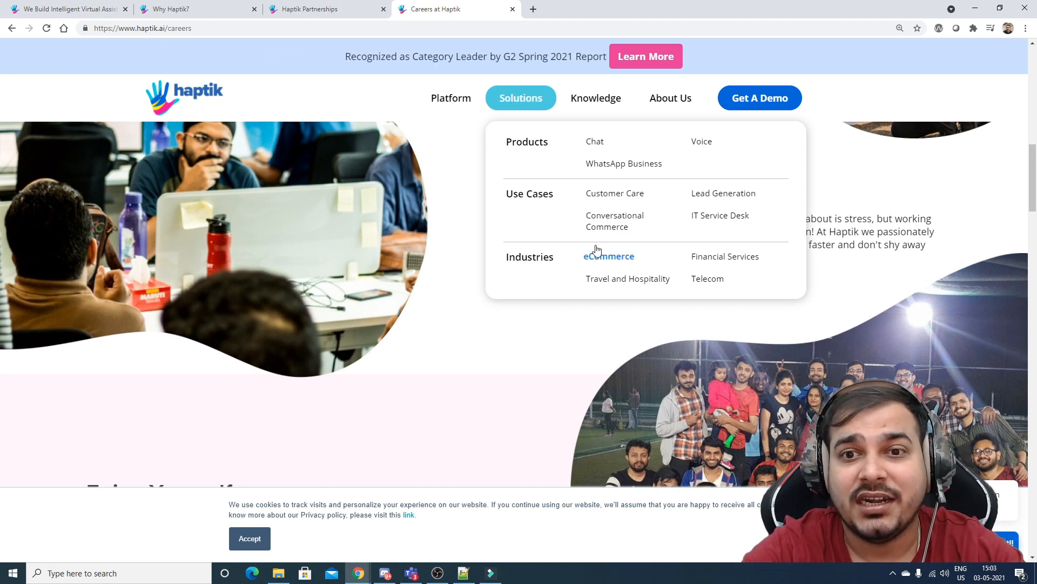
{"action": "mouse_move", "coordinate": [707, 278]}
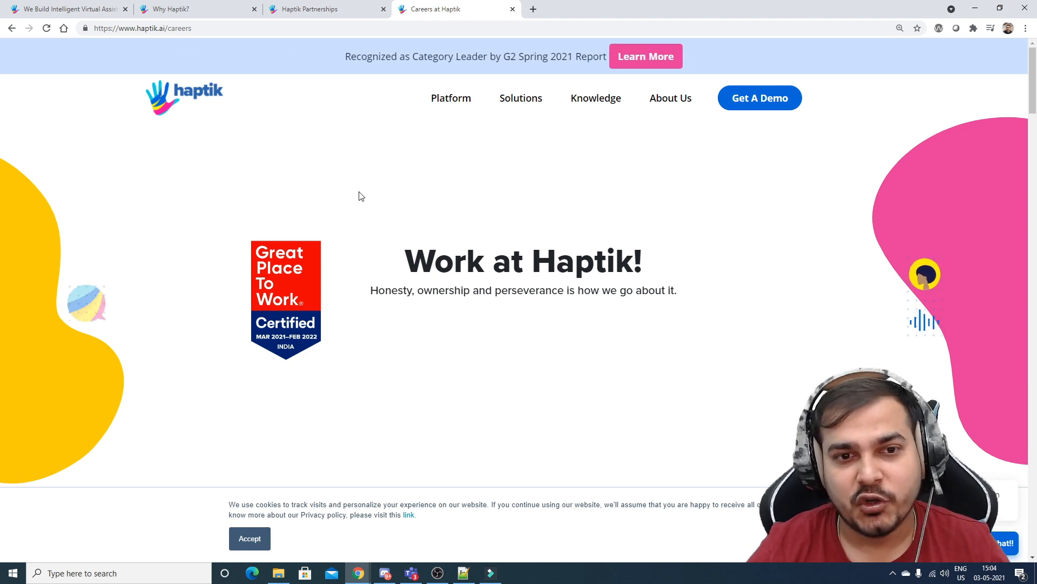
Scroll back to Current Openings, then return to the Haptik home page tab.
{"action": "scroll", "scroll_direction": "down", "scroll_amount": 3}
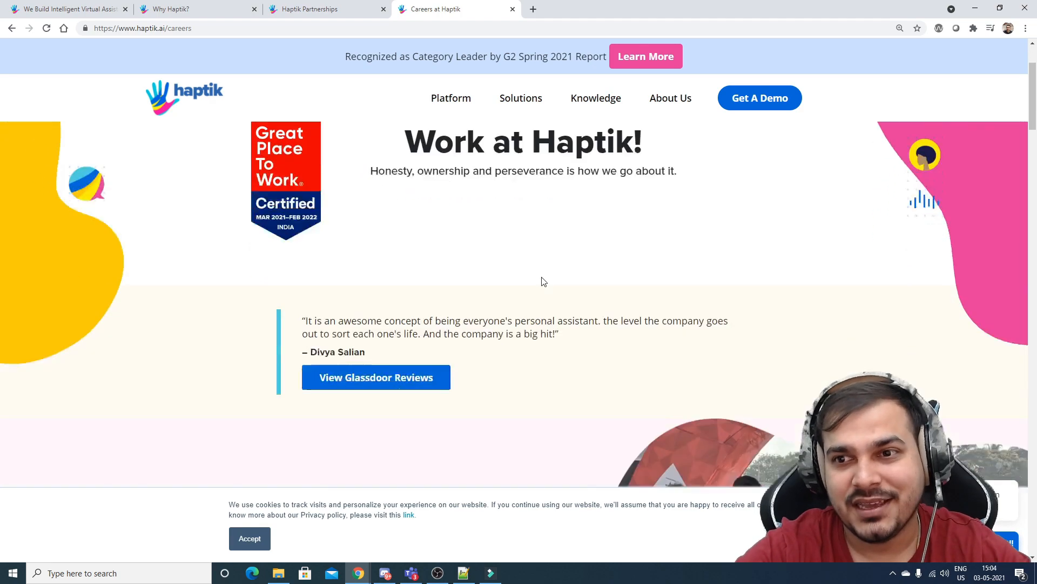
{"action": "scroll", "scroll_direction": "down", "scroll_amount": 3}
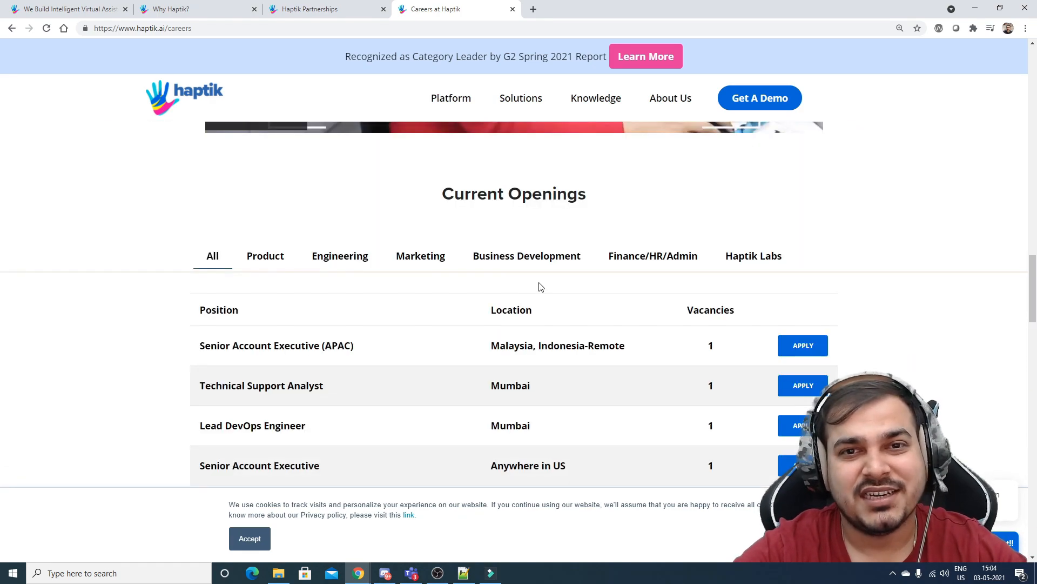
{"action": "scroll", "scroll_direction": "down", "scroll_amount": 3}
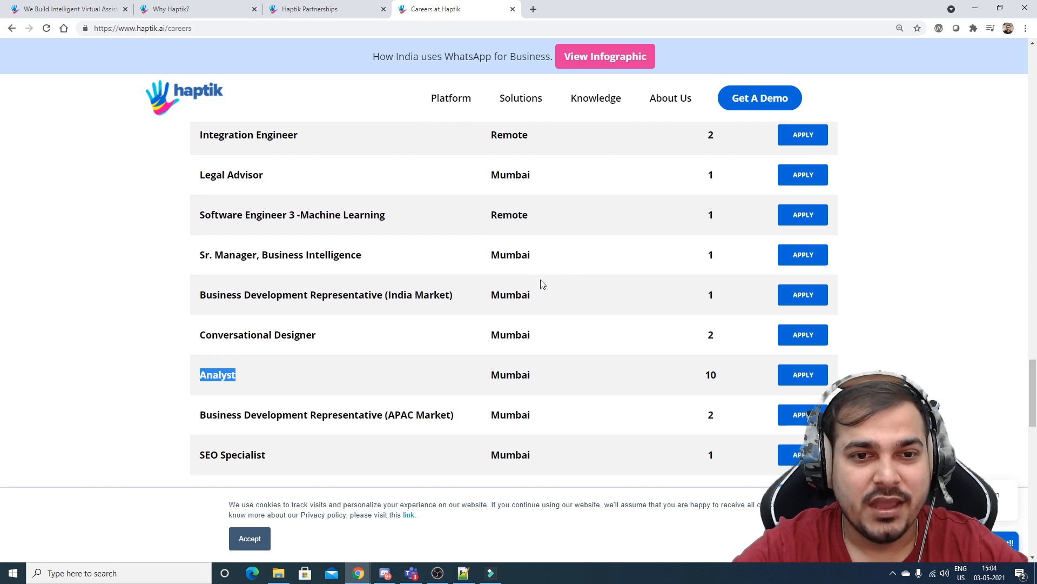
{"action": "scroll", "scroll_direction": "down", "scroll_amount": 3}
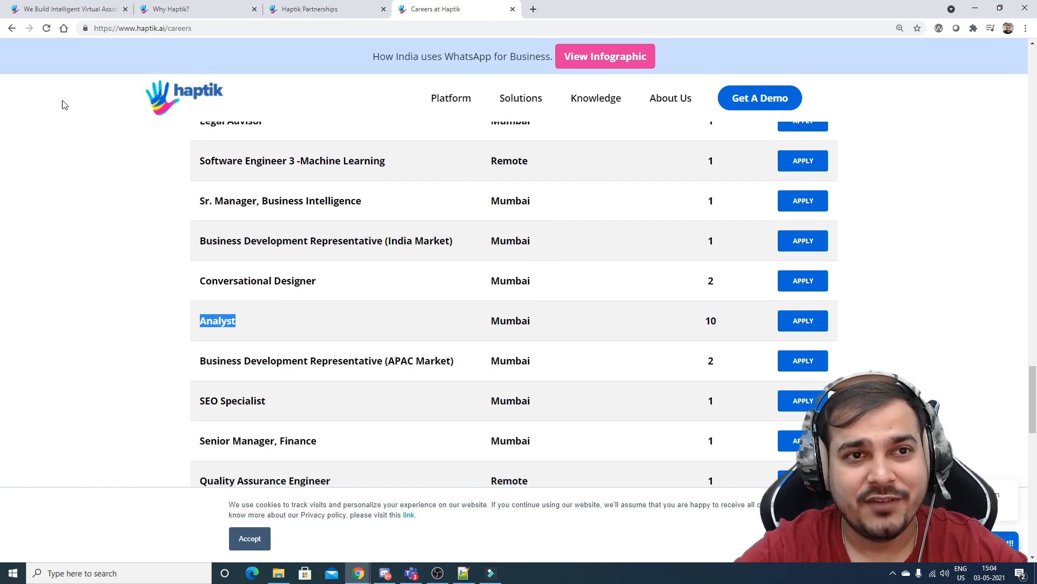
{"action": "mouse_move", "coordinate": [63, 9]}
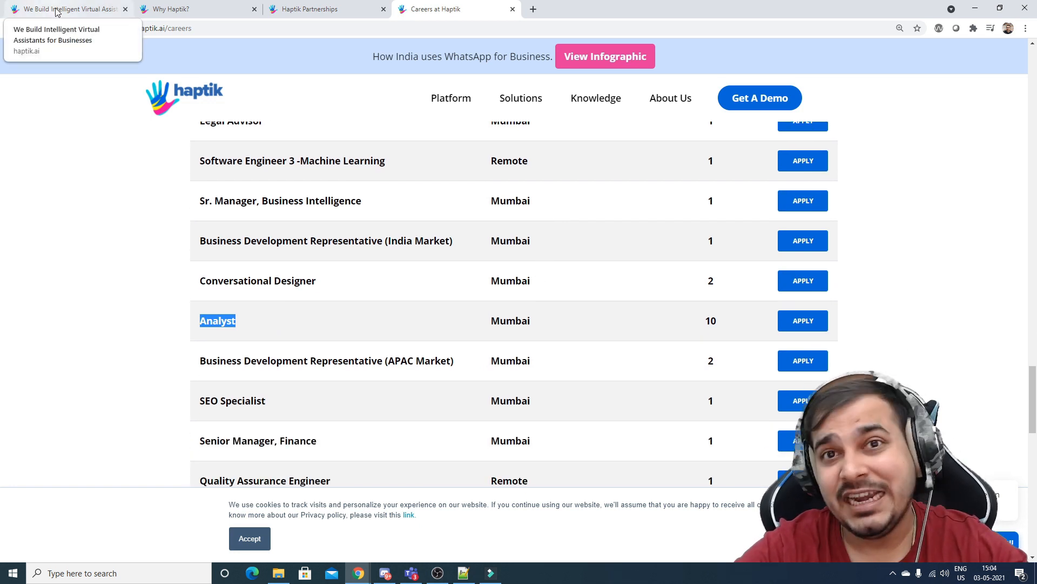
{"action": "left_click", "coordinate": [66, 9]}
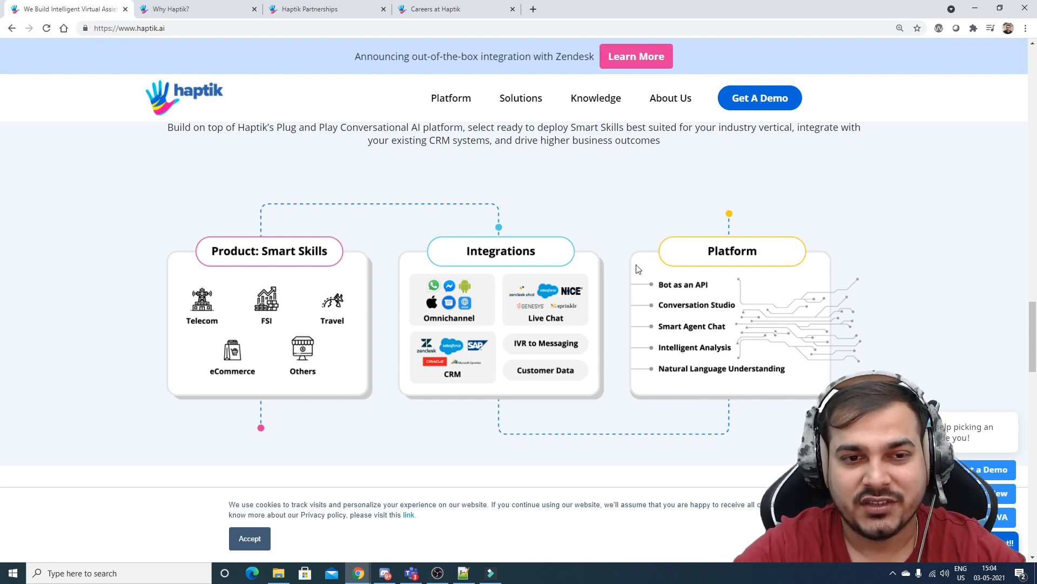
{"action": "mouse_move", "coordinate": [609, 296]}
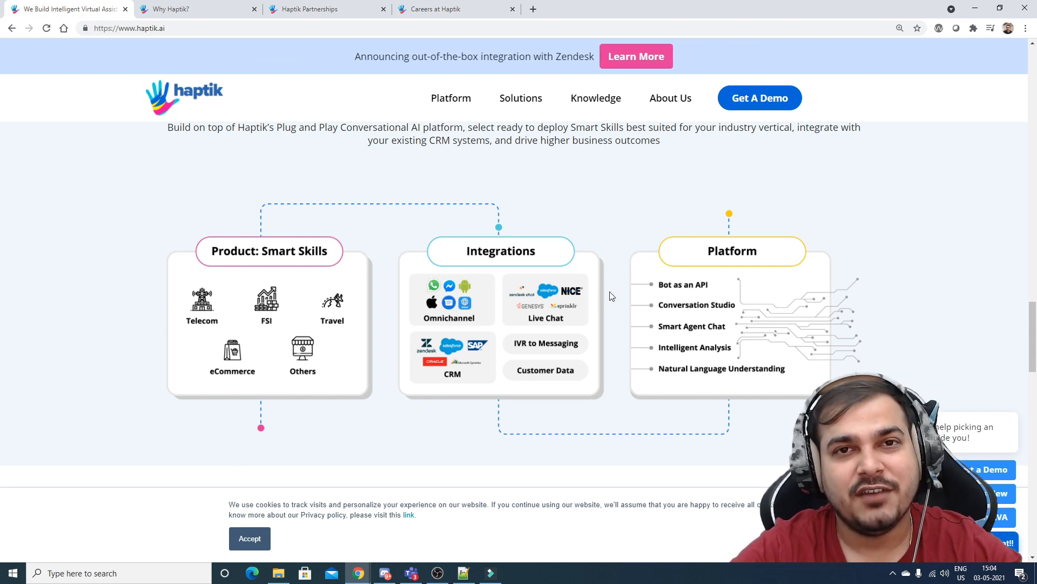